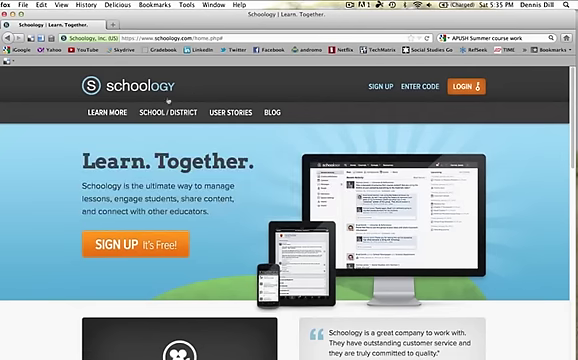
scroll("down", 3)
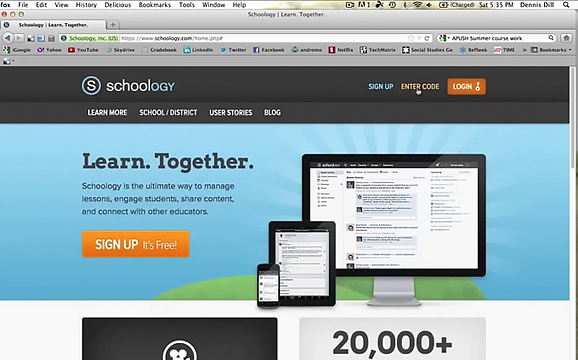
left_click(420, 87)
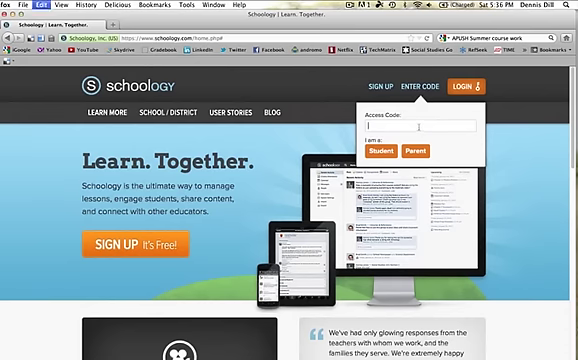
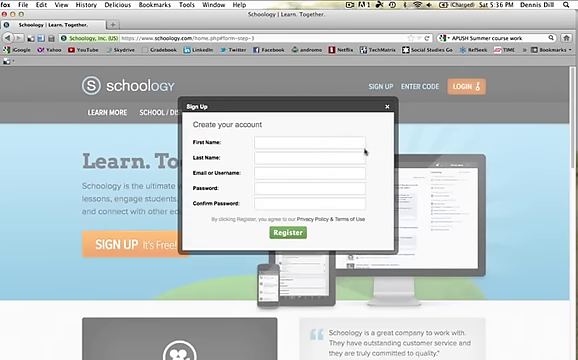
Step: Fill in the name McKee, email mckeel, and a password with its confirmation
left_click(290, 144)
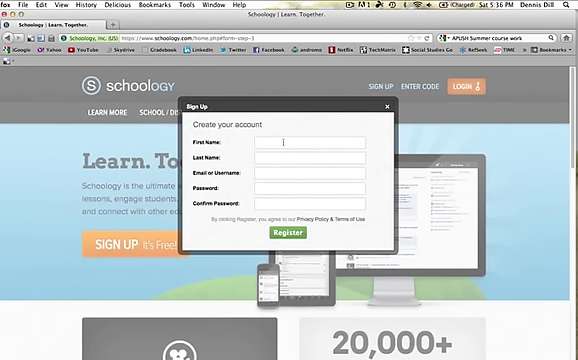
type("McKeel")
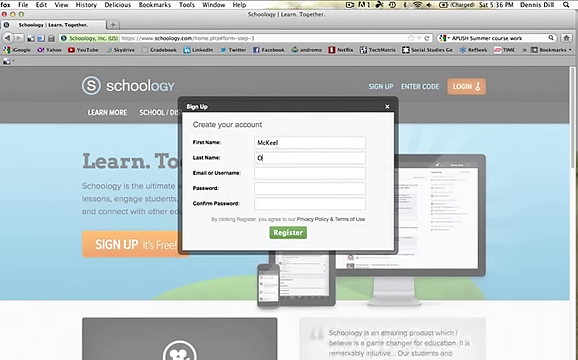
type("n")
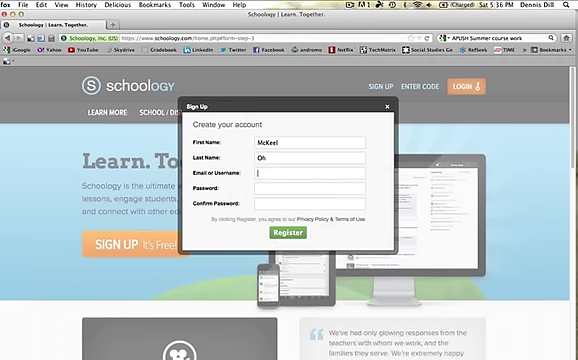
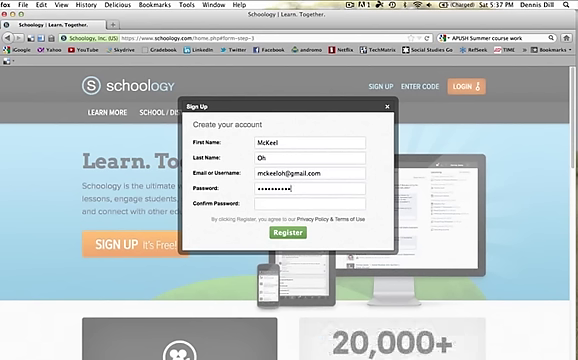
type("••")
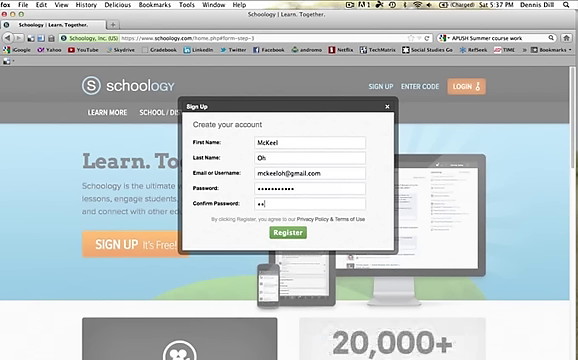
type("••••••••")
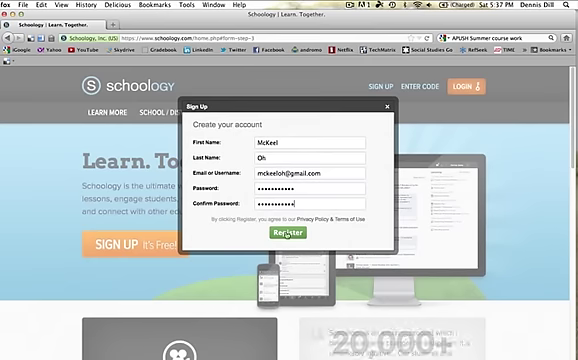
Step: Register the account, dismiss the save-password prompt, and join the coded course
left_click(296, 233)
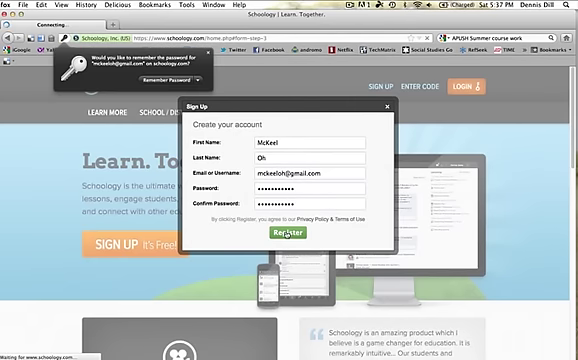
left_click(302, 235)
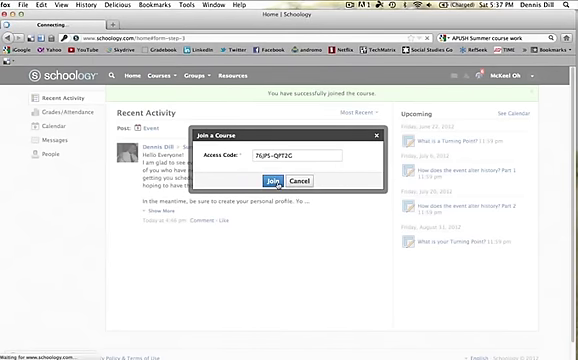
left_click(259, 180)
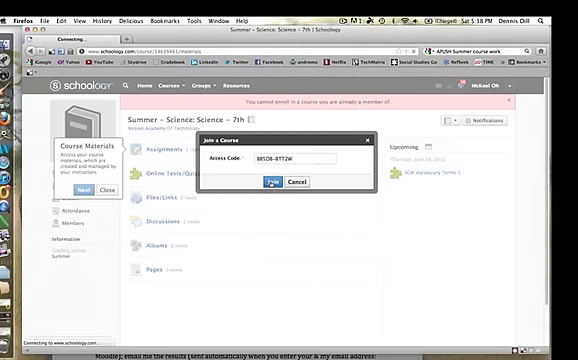
Step: Join the Summer Mathematics 7th grade course with its access code
left_click(268, 182)
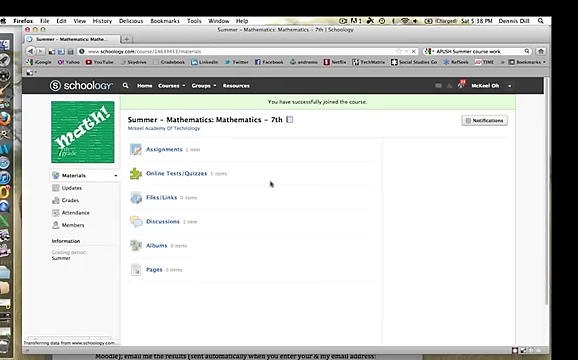
Step: Join the 7th-grade summer Language Arts course as the fourth enrollment
left_click(175, 85)
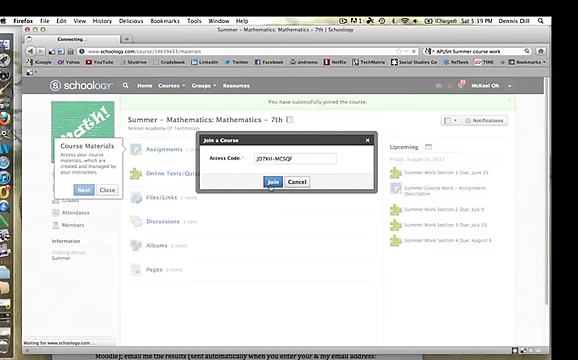
left_click(287, 181)
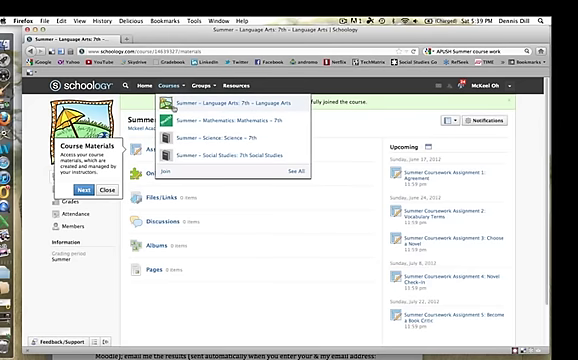
mouse_move(215, 155)
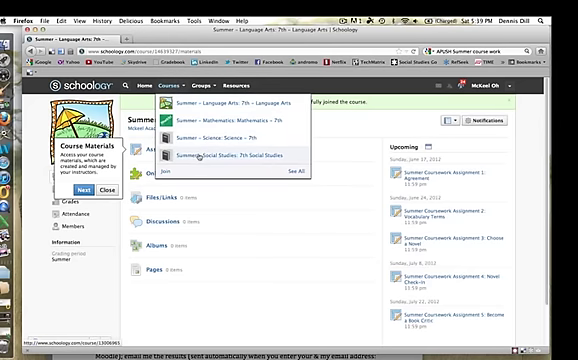